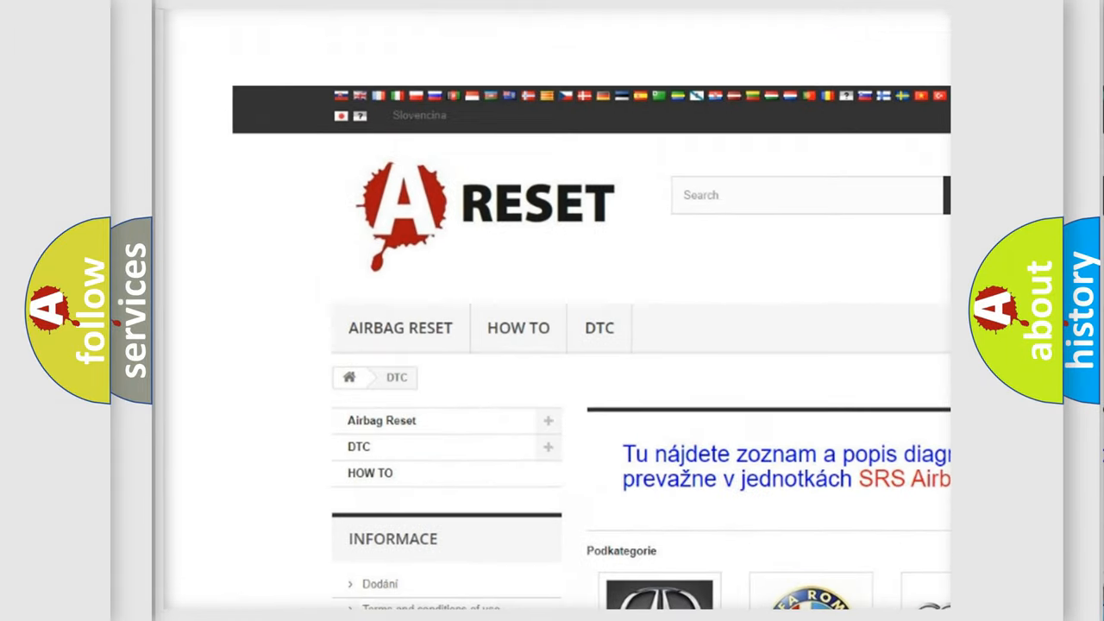
Open the Alfa Romeo DTC page and scroll through its B, C and P fault codes
scroll("down", 3)
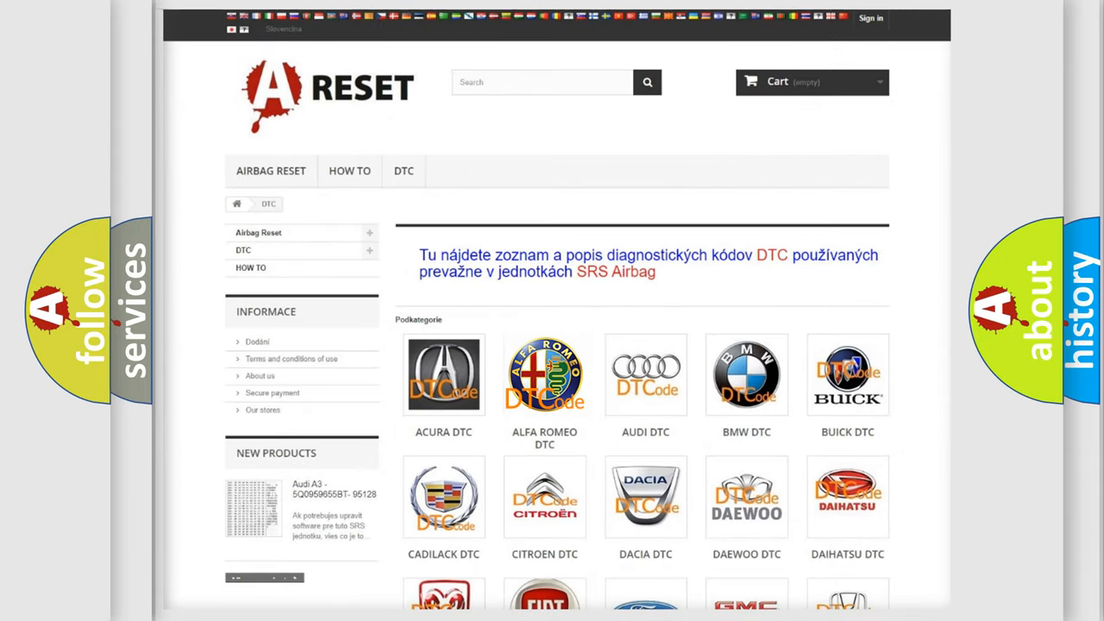
left_click(544, 374)
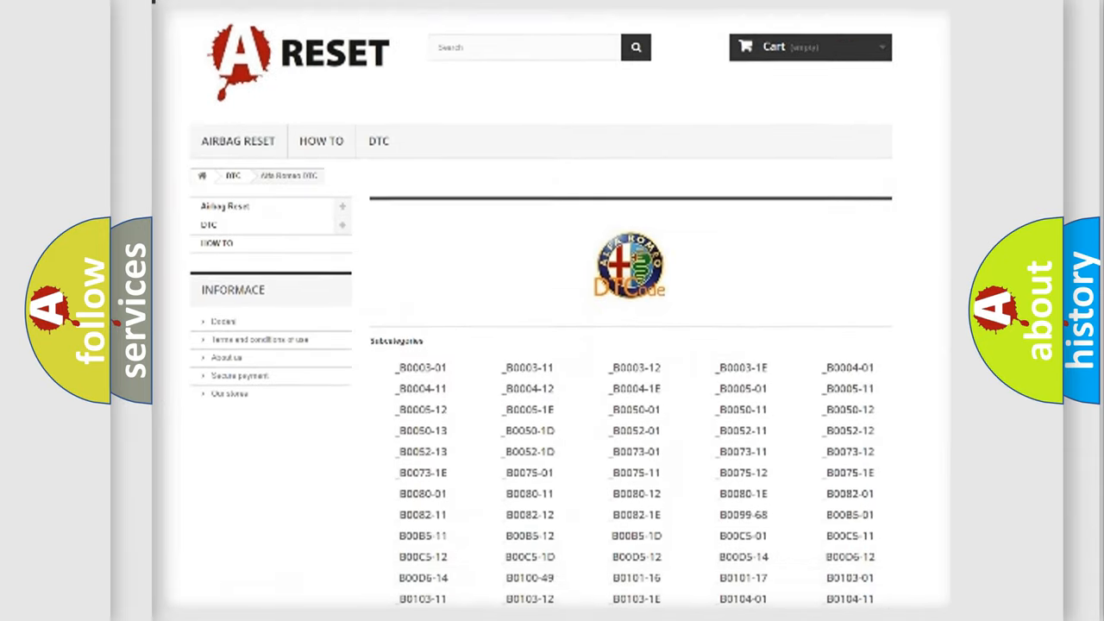
scroll("down", 3)
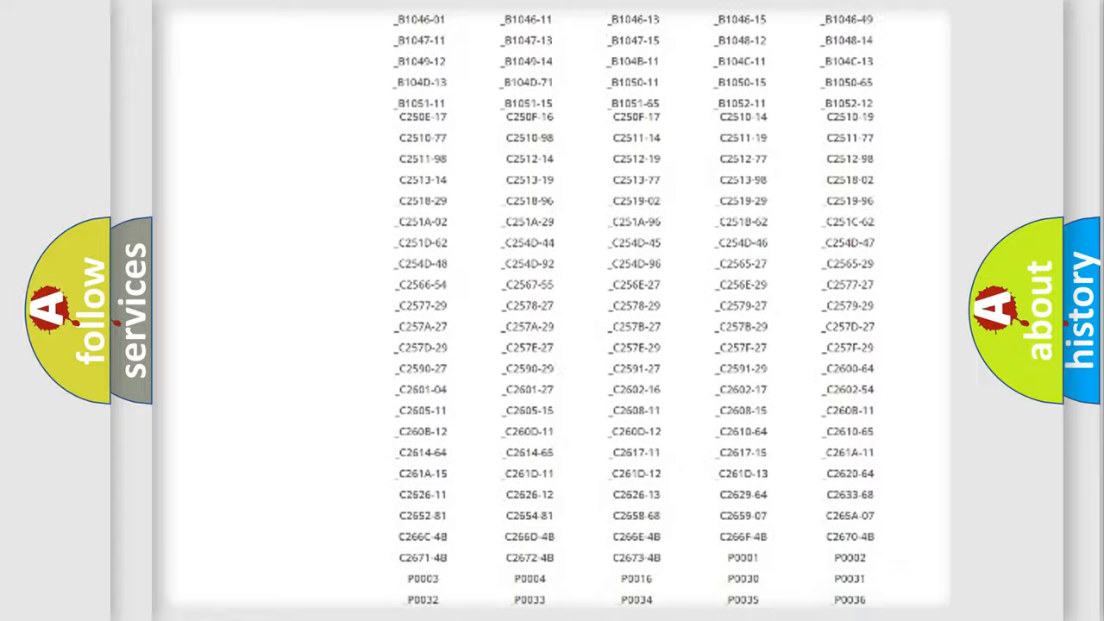